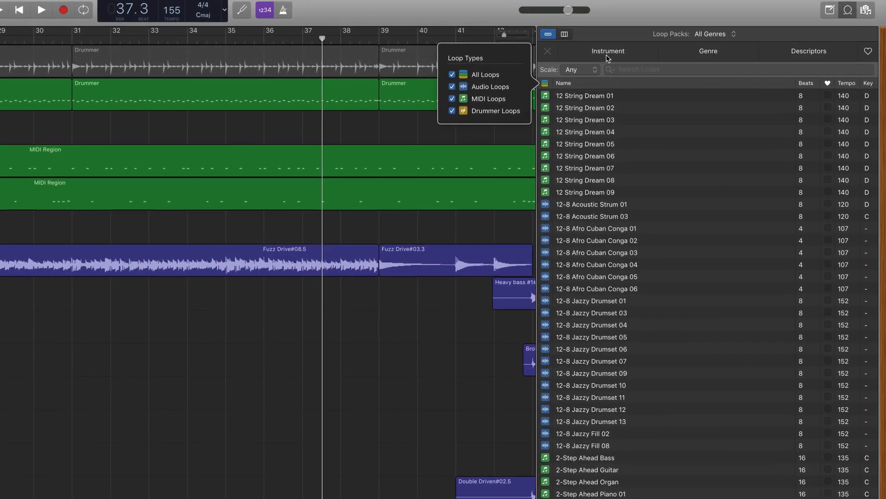
- Scroll the loop list and preview the Airplane Engine Off 03 loop
scroll(down, 3)
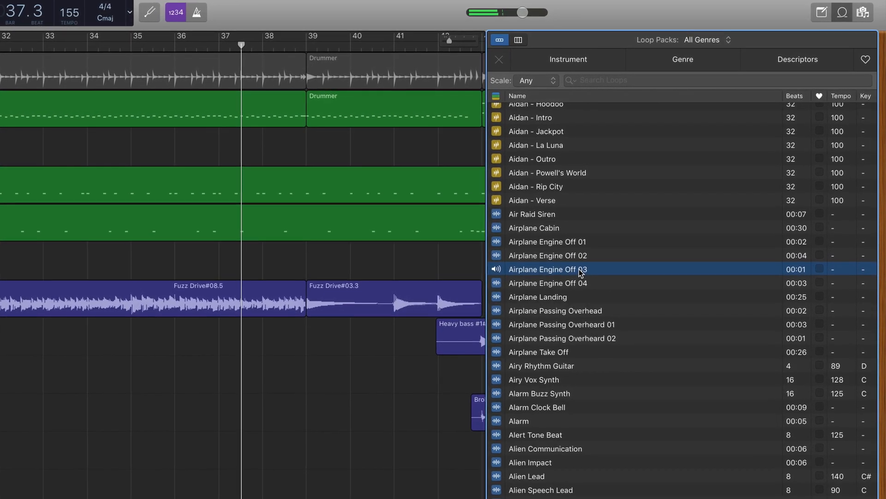
click(531, 220)
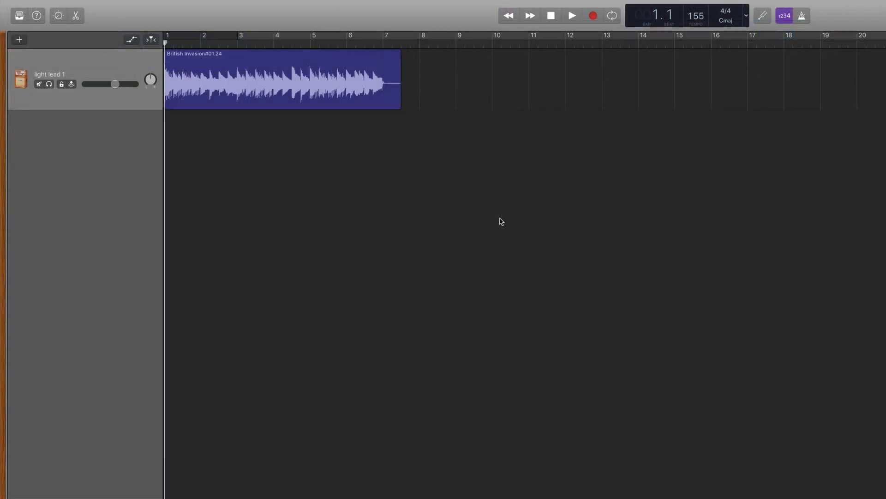
- Shorten the British Invasion#01.24 region so it ends just before bar 7
click(151, 39)
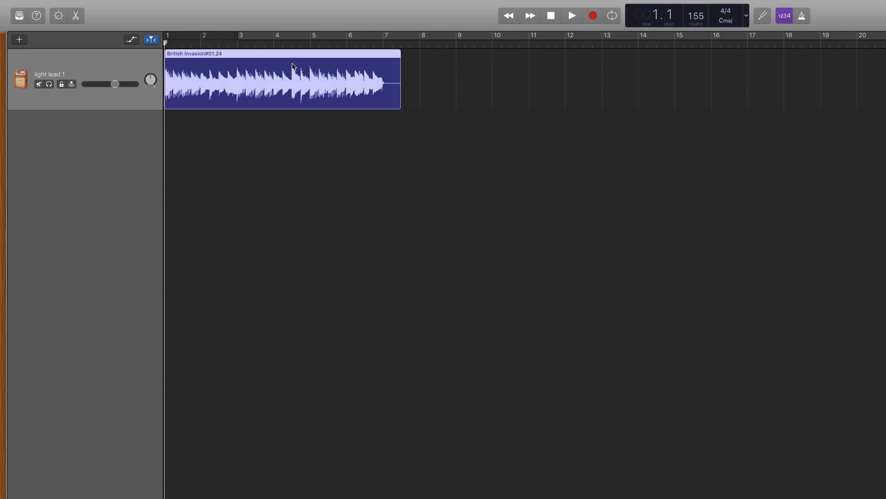
mouse_move(415, 171)
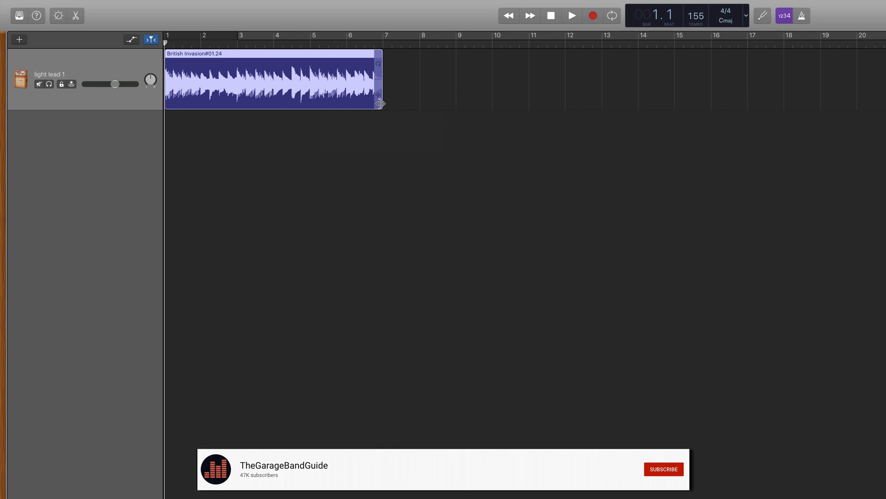
click(663, 468)
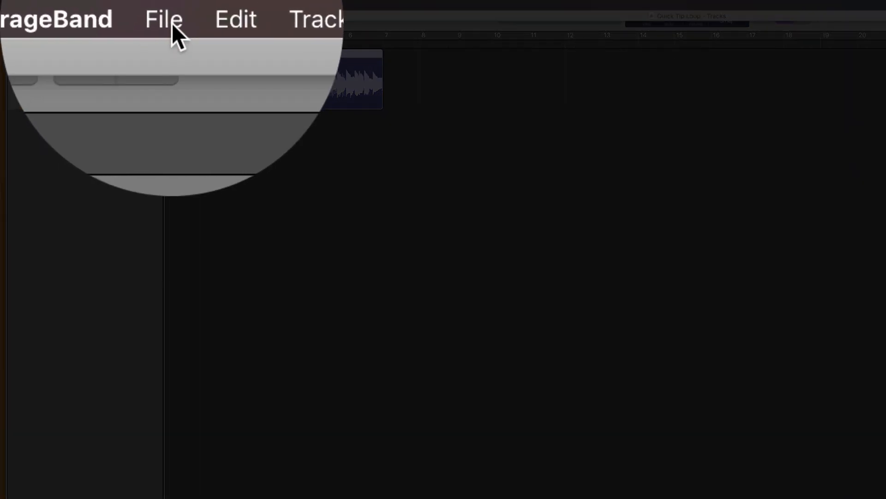
- Choose Add Region to Loop Library from the File menu
click(162, 20)
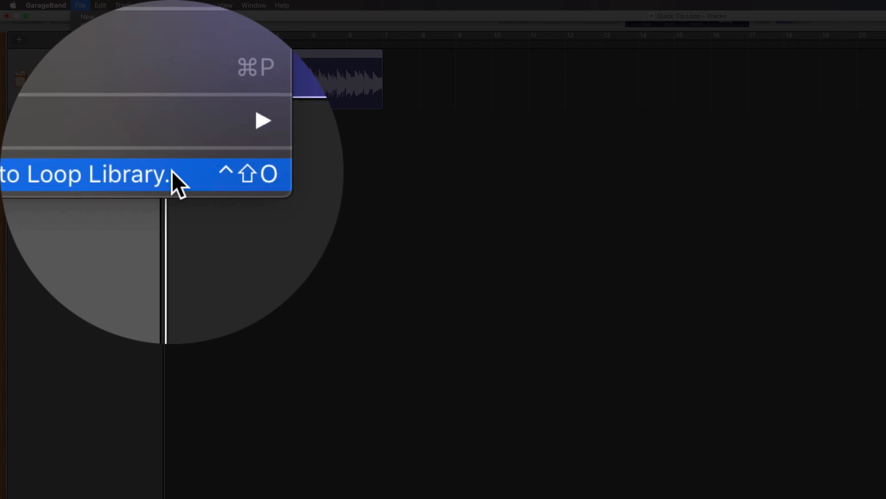
click(113, 174)
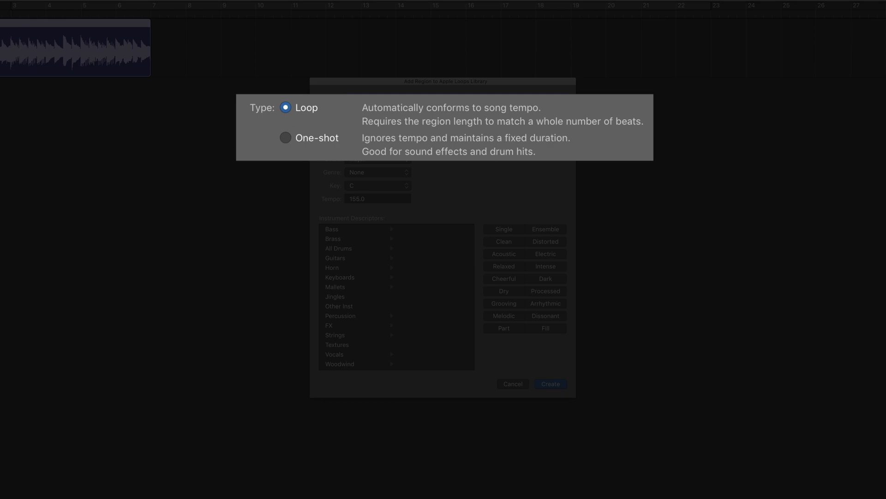
mouse_move(548, 174)
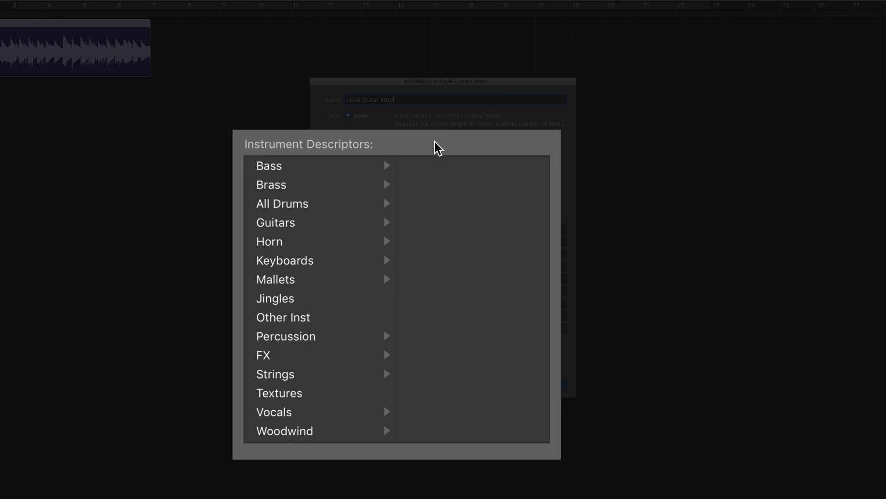
- Tag the loop as Elec Guitar, Electric and Melodic, and create it in the library
click(275, 221)
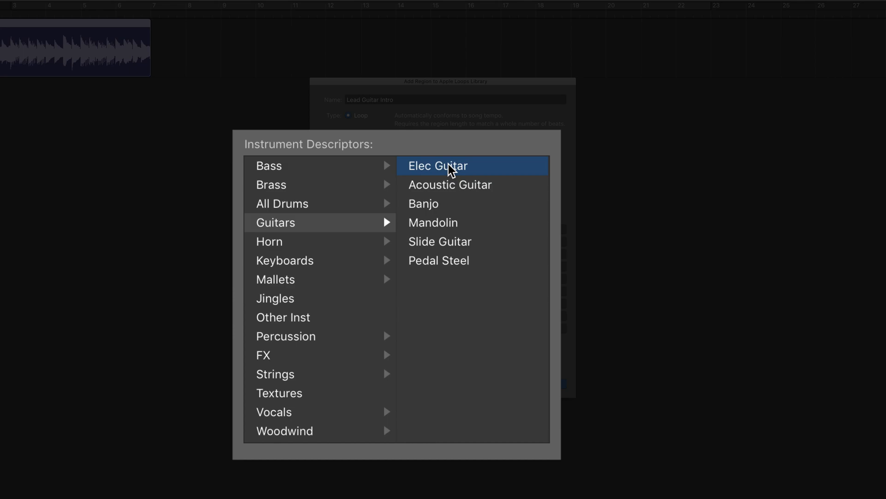
click(437, 166)
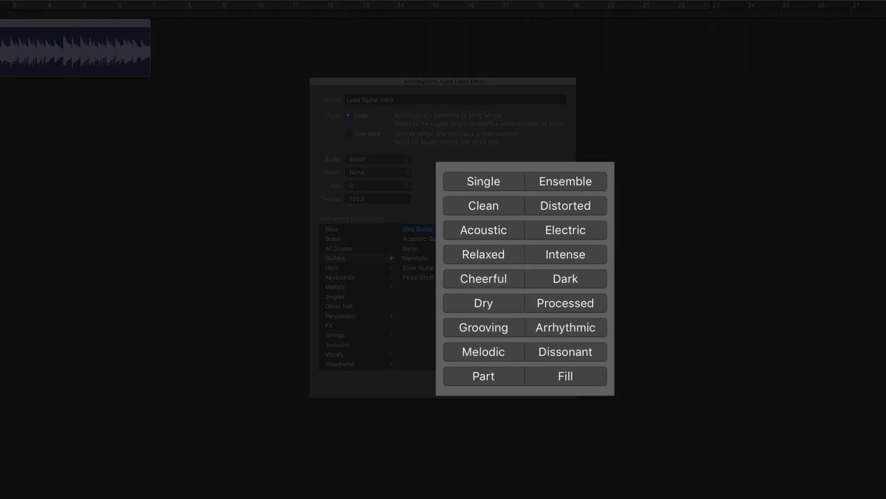
click(565, 229)
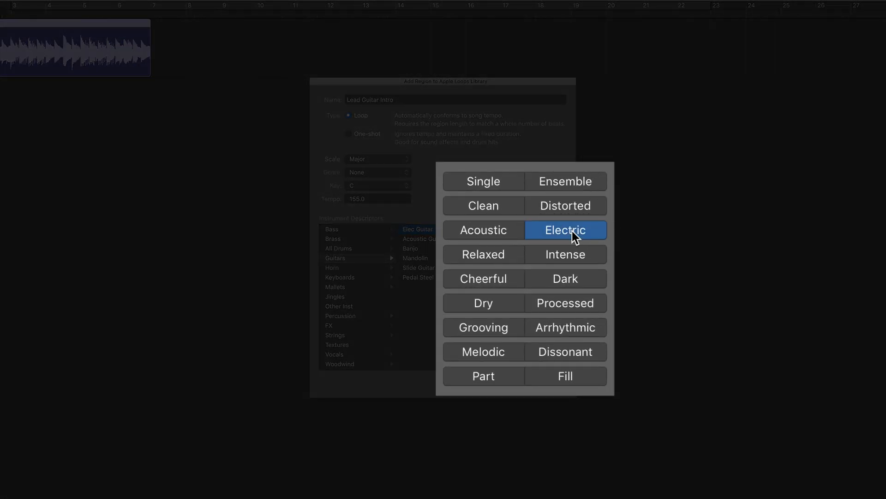
click(503, 315)
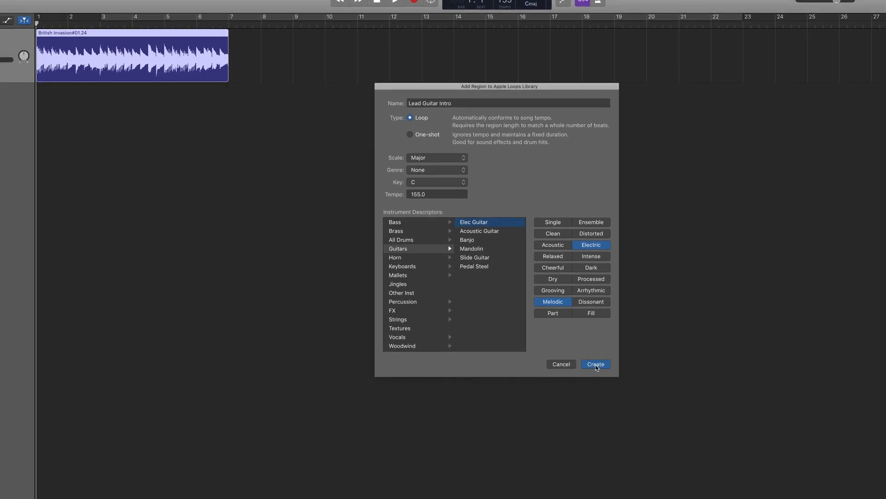
click(594, 363)
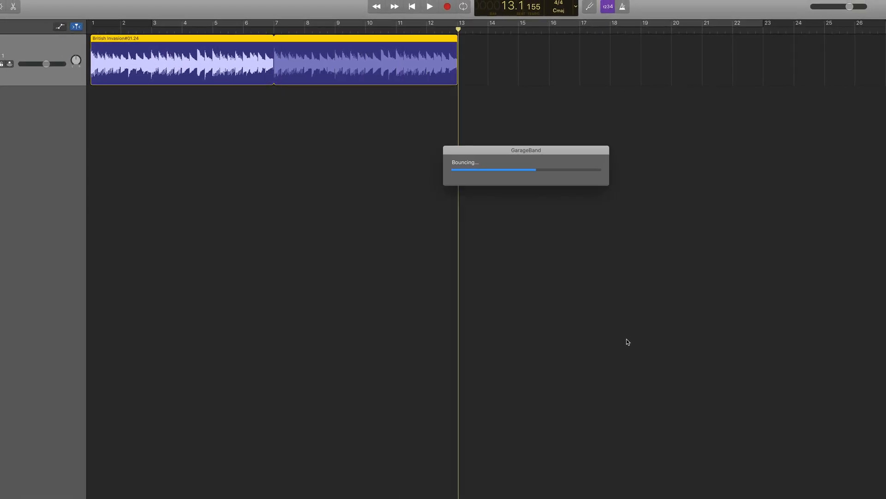
click(855, 13)
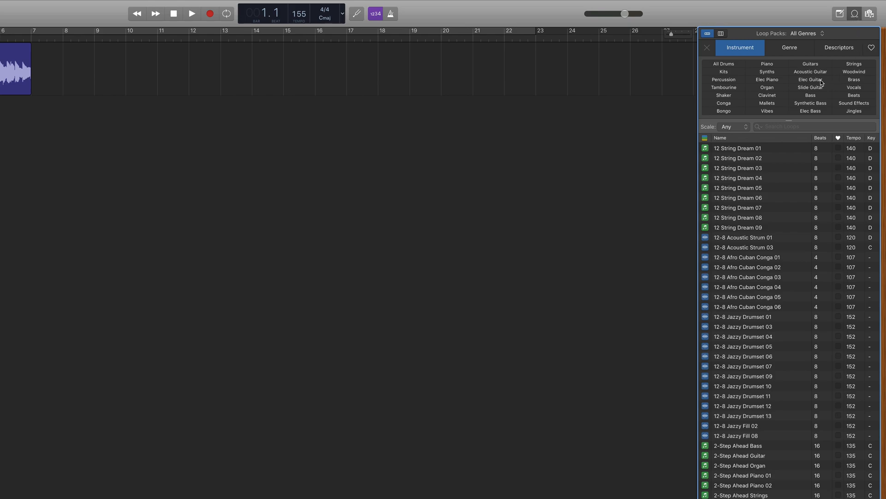
- Filter the loop list by Elec Guitar instrument and Melodic descriptor
click(811, 80)
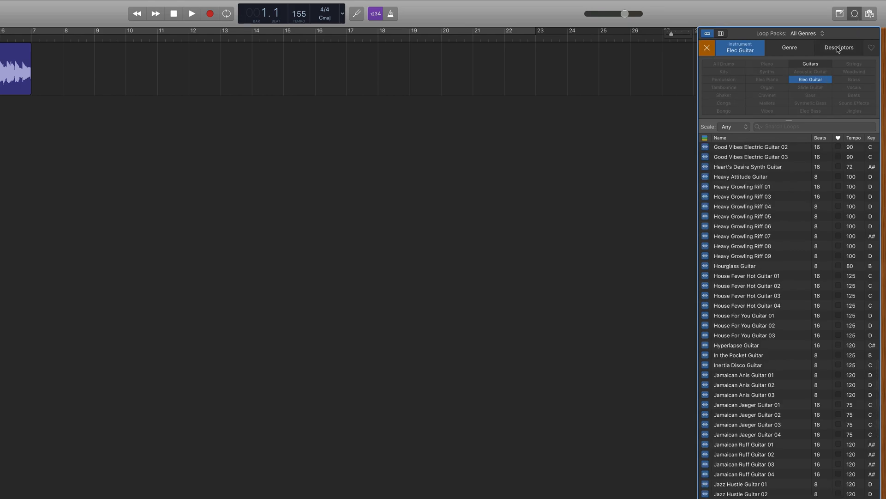
click(839, 47)
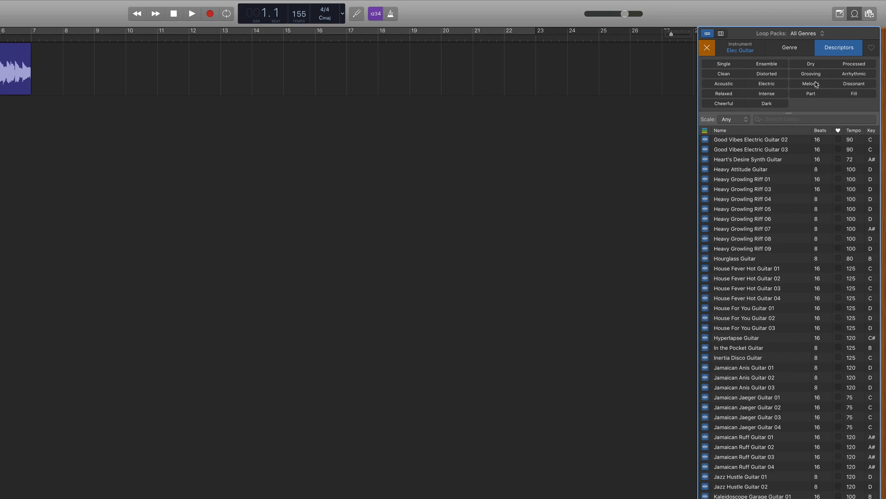
click(811, 84)
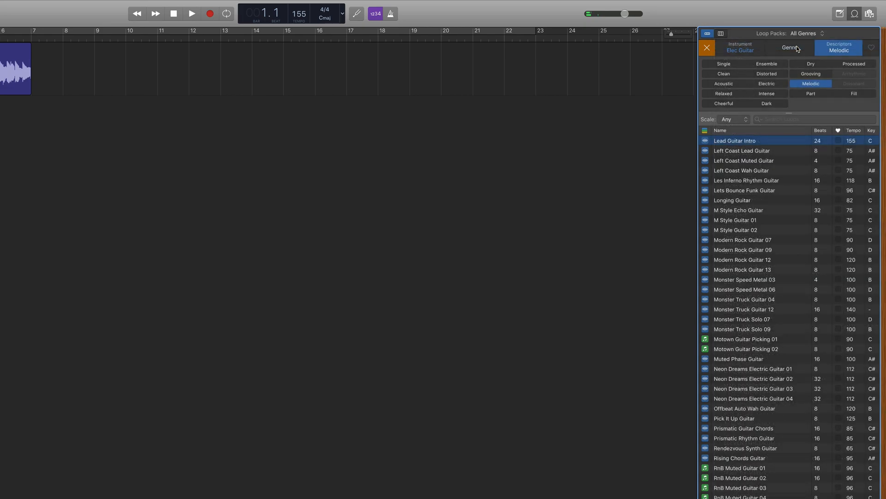
click(803, 33)
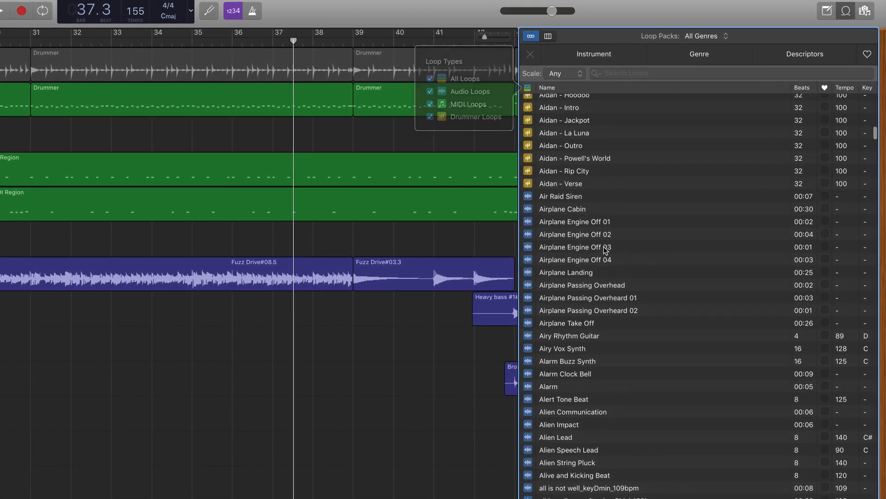
- Preview Airplane Engine Off 03 from the unfiltered loop list
click(574, 250)
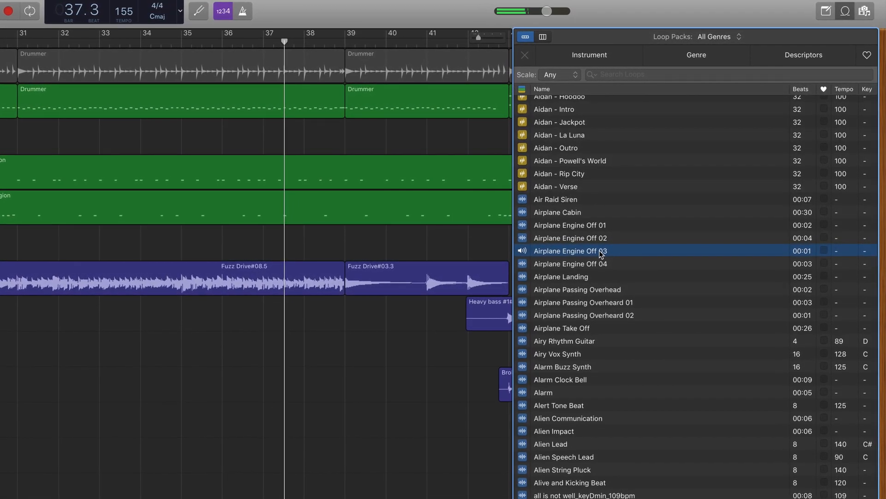